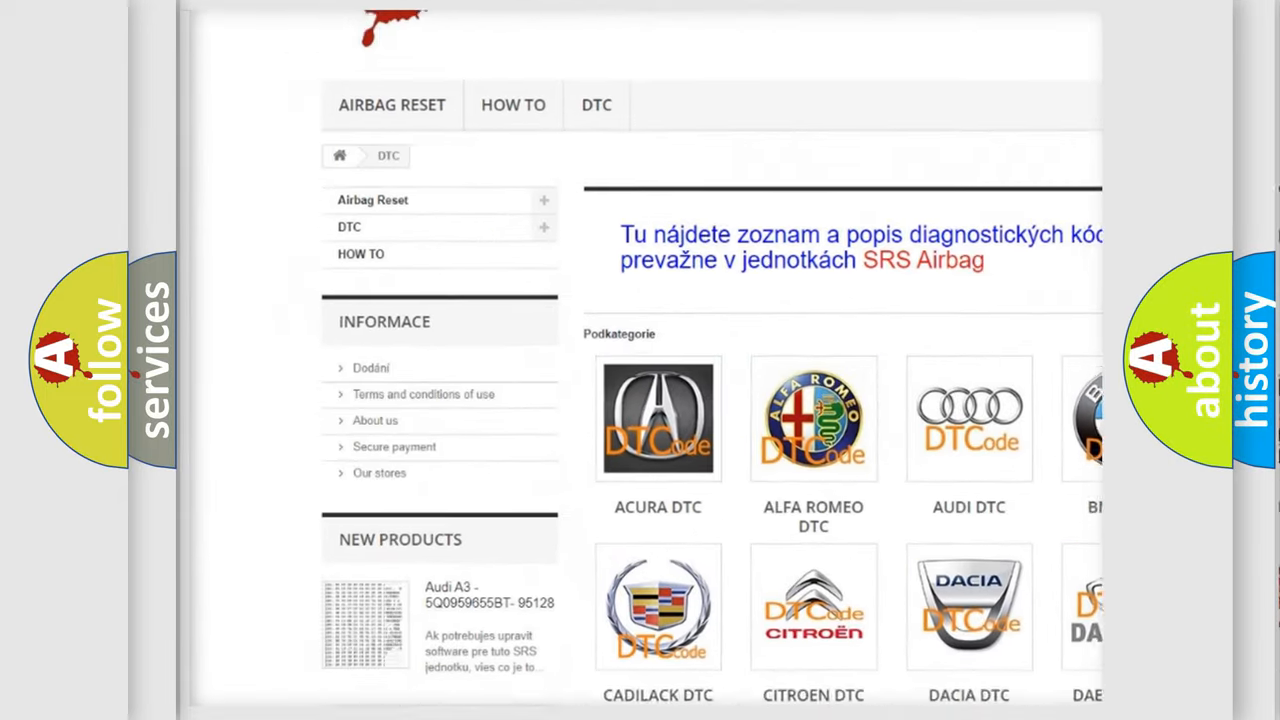
Scroll the DTC subcategory grid down to reveal the Mercedes through Suzuki logo rows
scroll("down", 3)
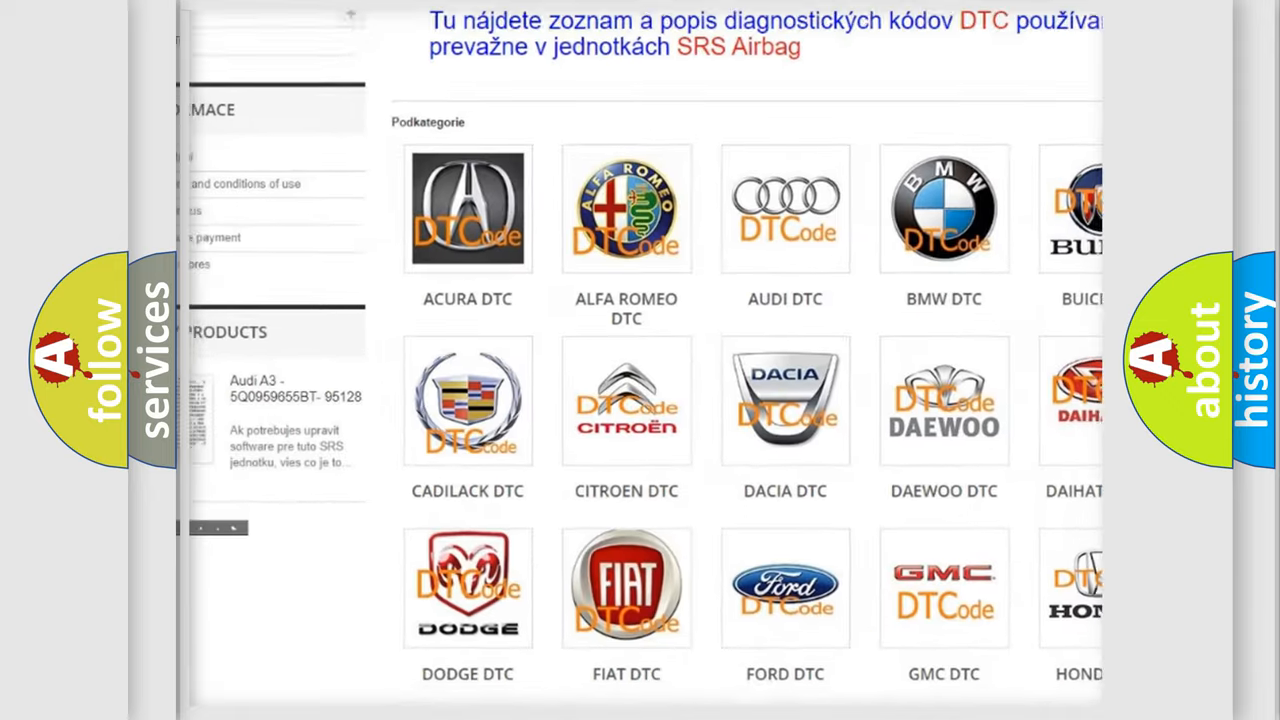
scroll("down", 3)
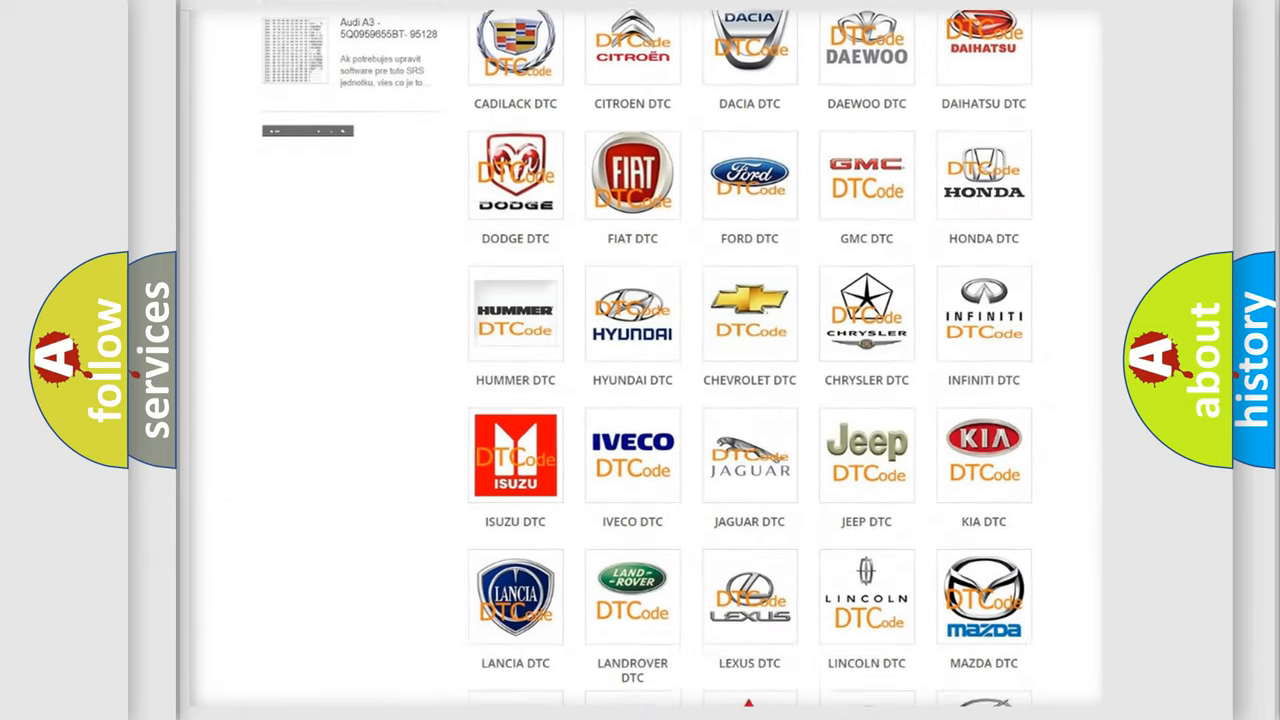
scroll("down", 3)
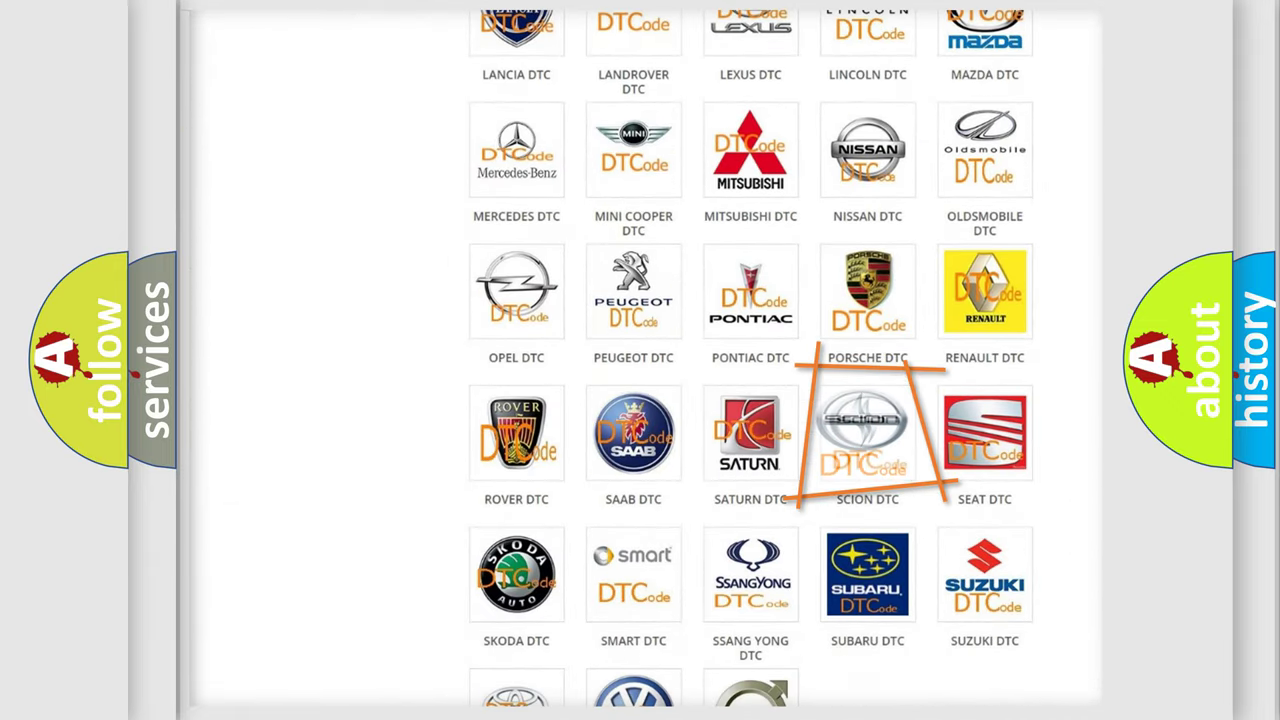
left_click(867, 434)
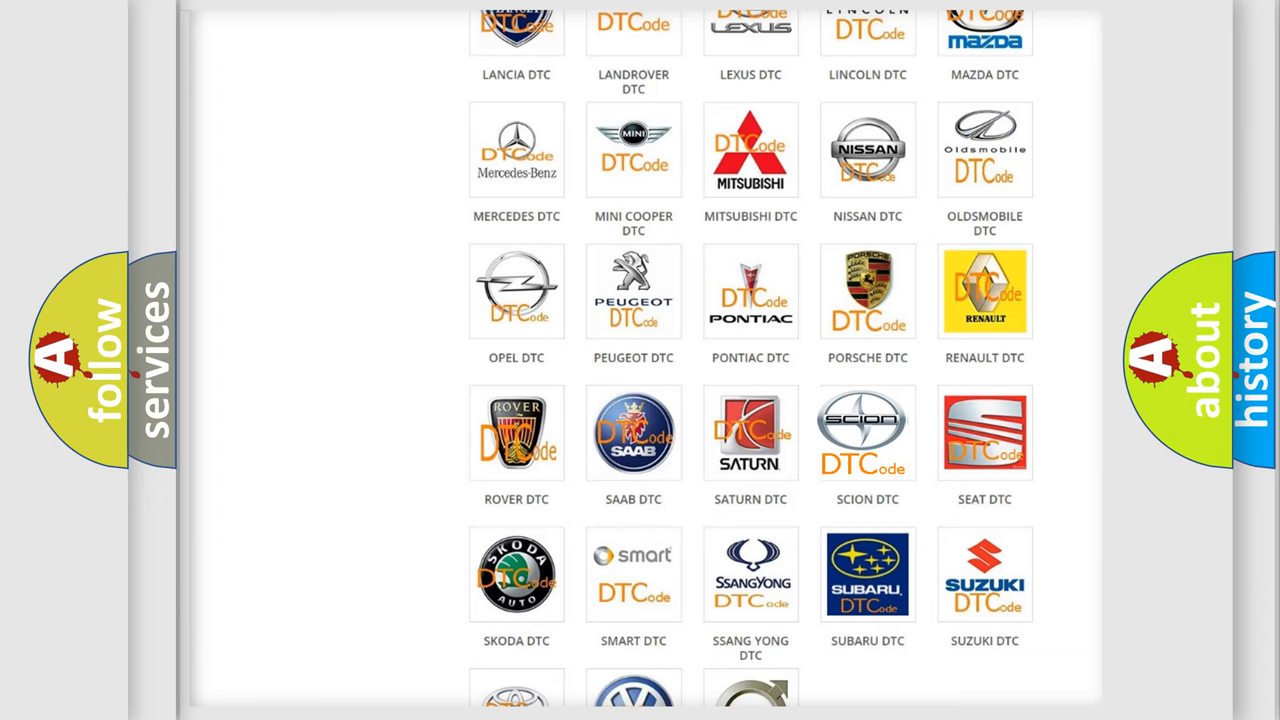